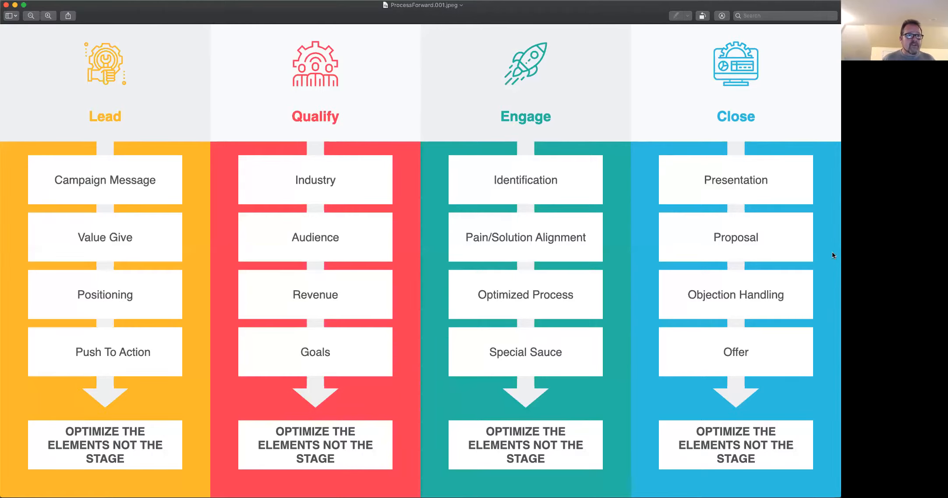
pyautogui.moveTo(134, 111)
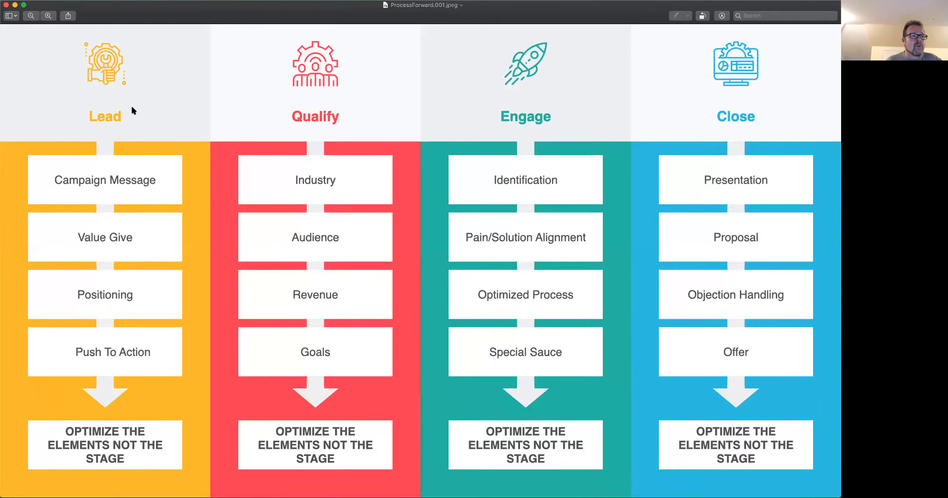
pyautogui.moveTo(729, 87)
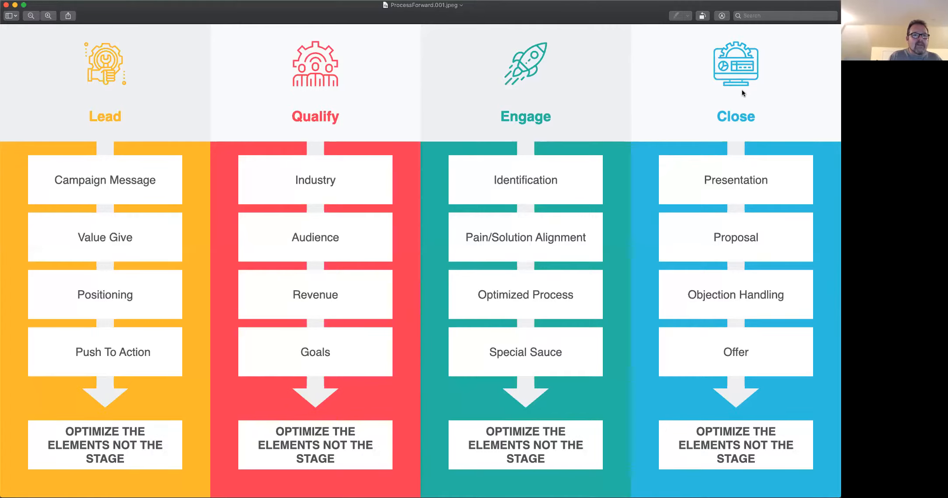
pyautogui.moveTo(819, 81)
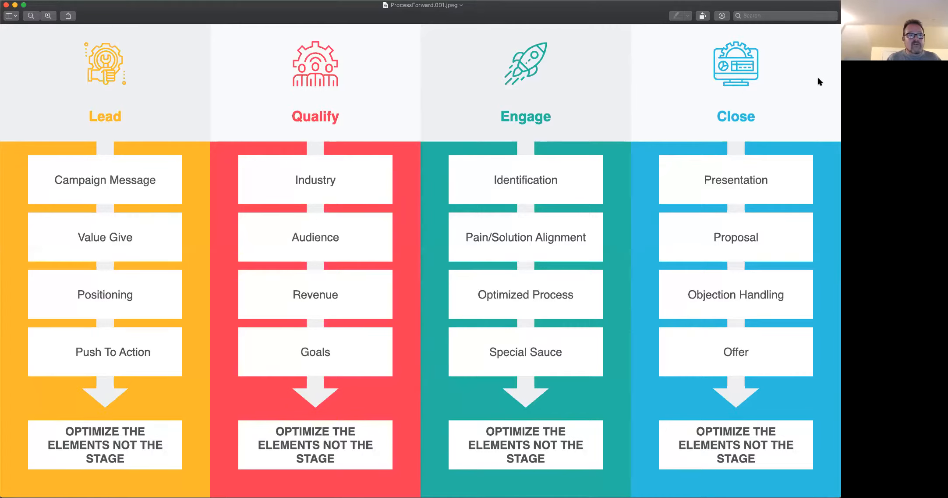
pyautogui.moveTo(799, 117)
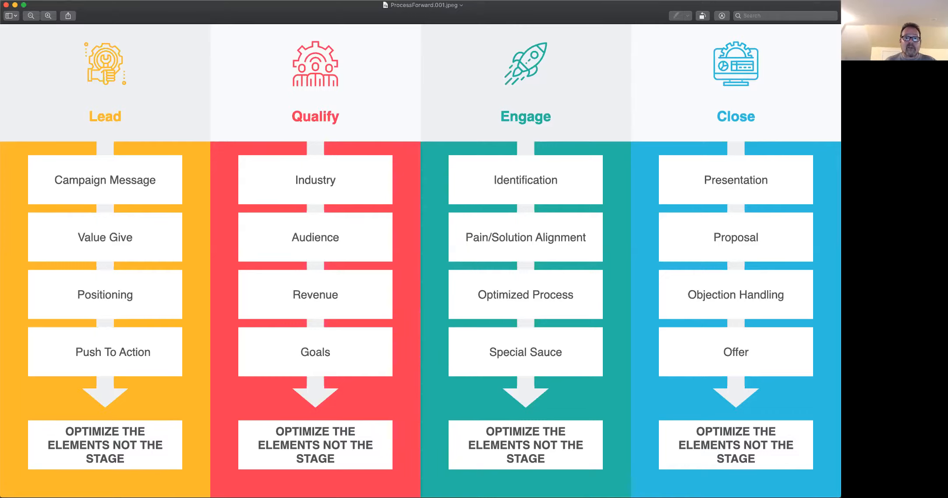
pyautogui.moveTo(190, 67)
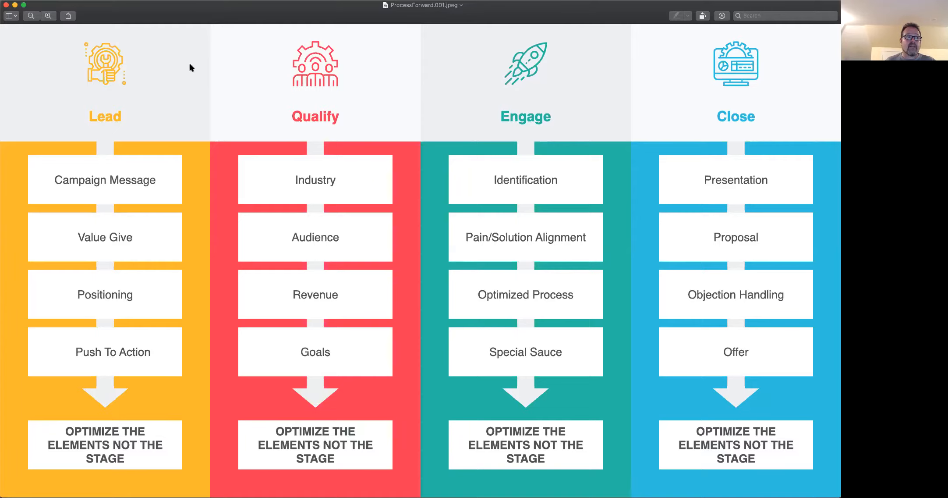